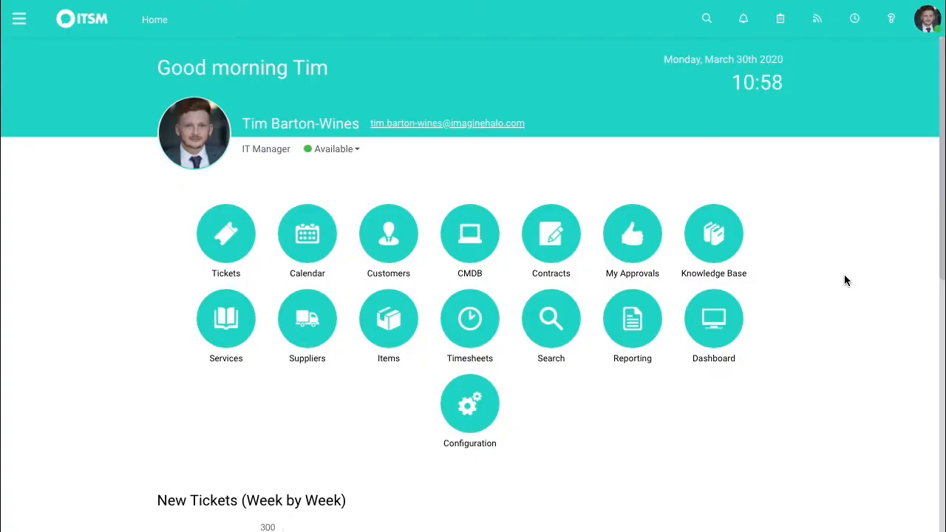
pyautogui.moveTo(850, 272)
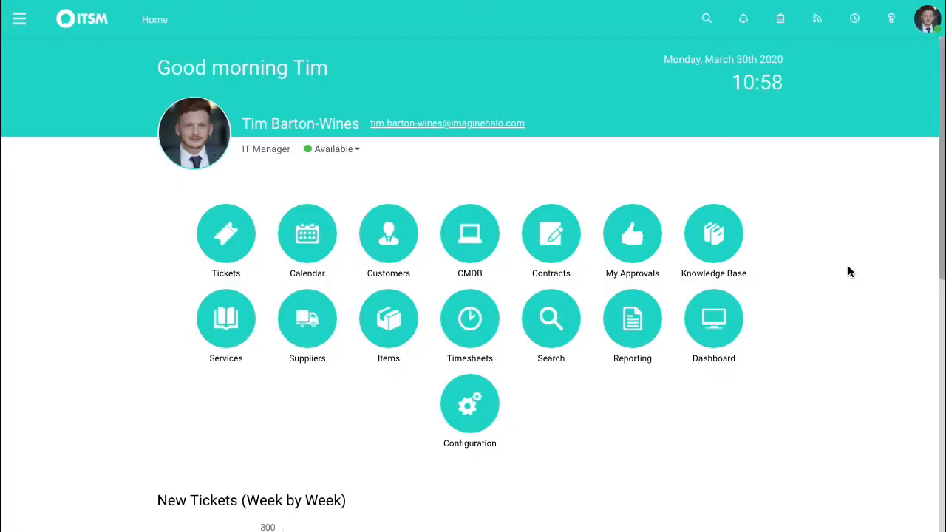
pyautogui.moveTo(864, 239)
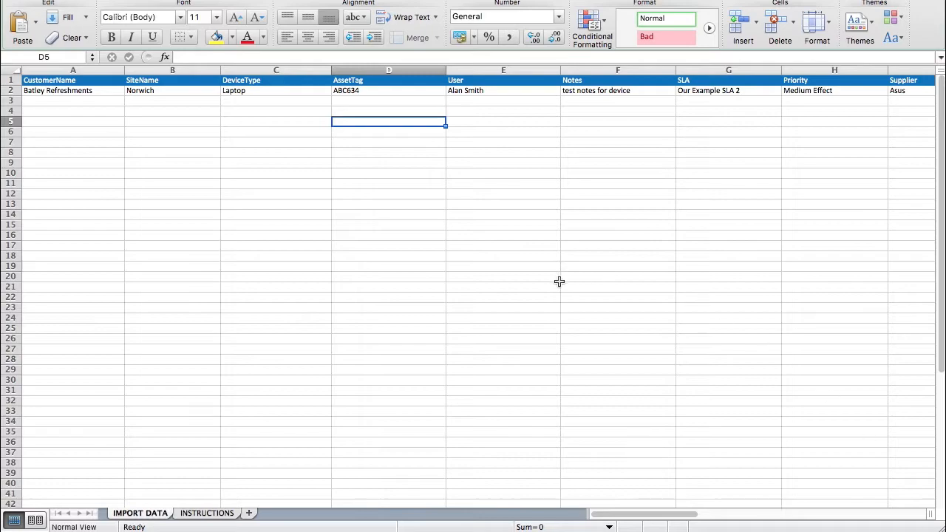
pyautogui.moveTo(565, 294)
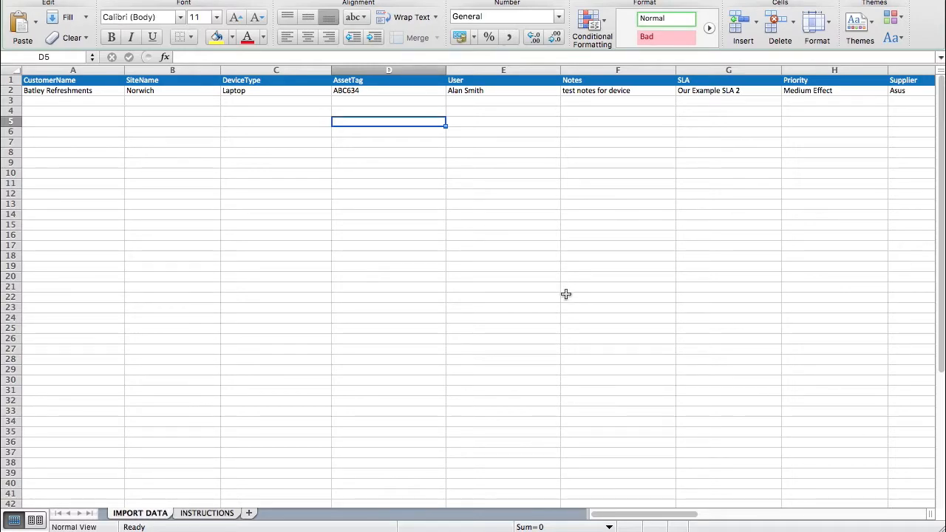
pyautogui.moveTo(180, 127)
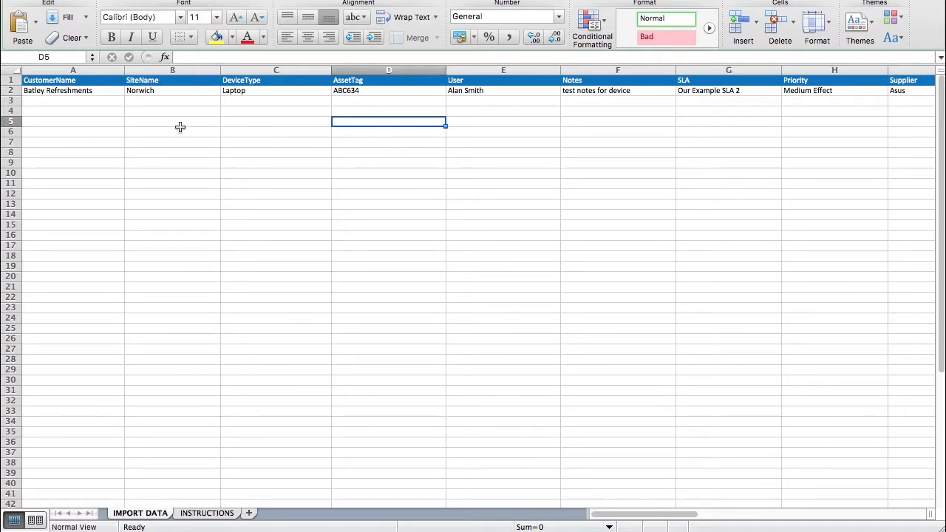
pyautogui.moveTo(538, 152)
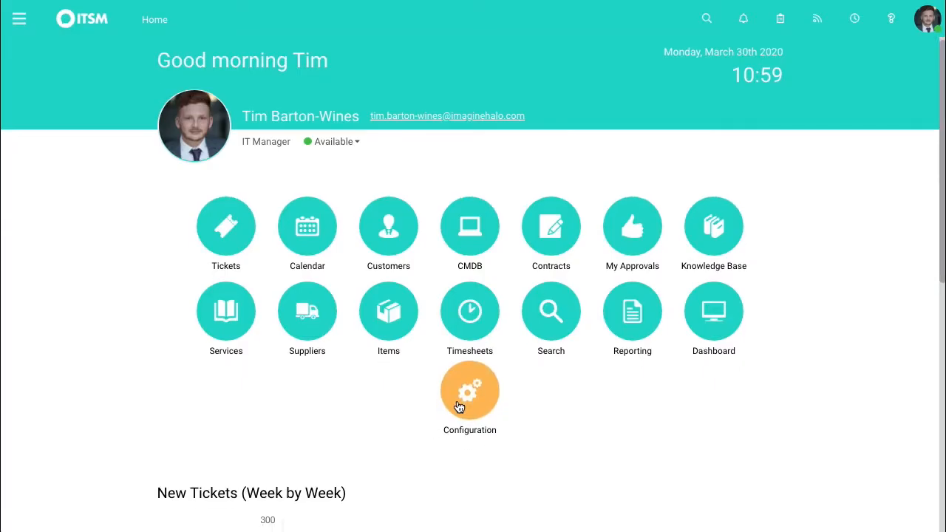
# Step: Reach Asset Management General Settings via Configuration, showing the asset import section
pyautogui.click(470, 390)
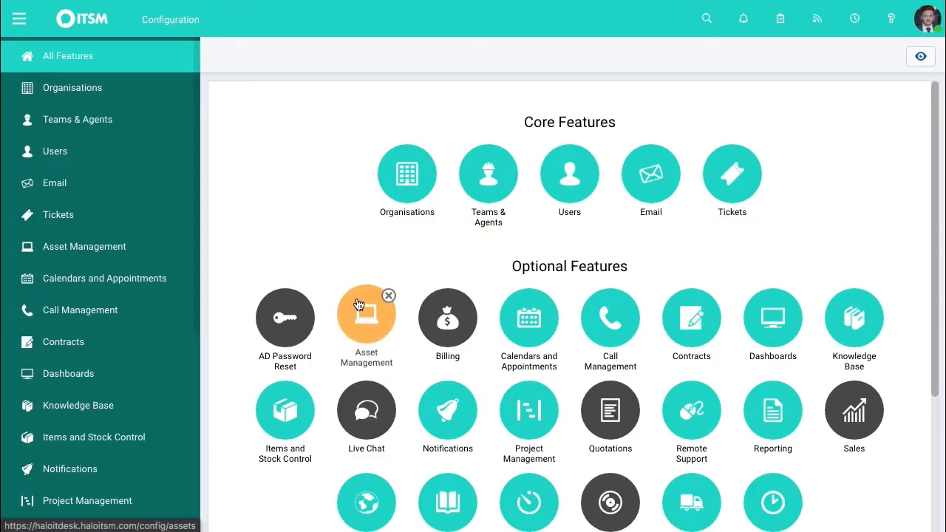
pyautogui.click(366, 319)
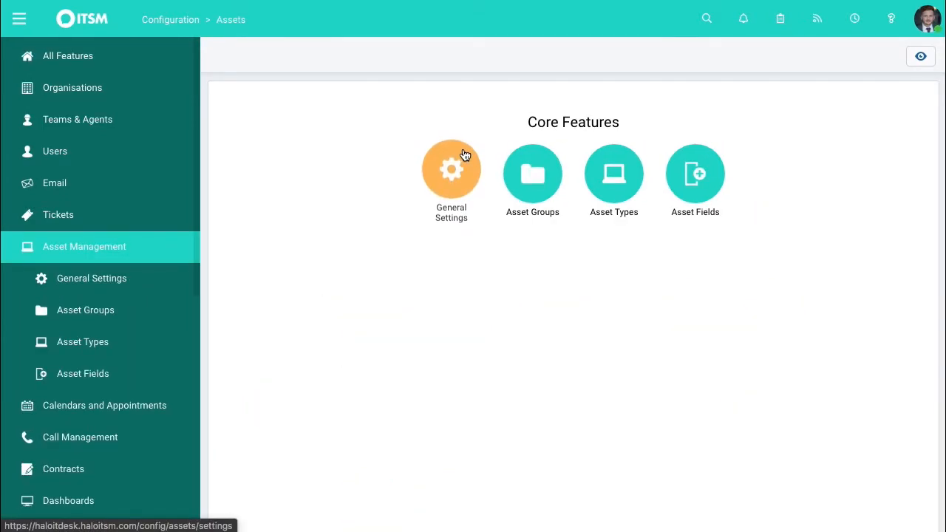
pyautogui.click(451, 175)
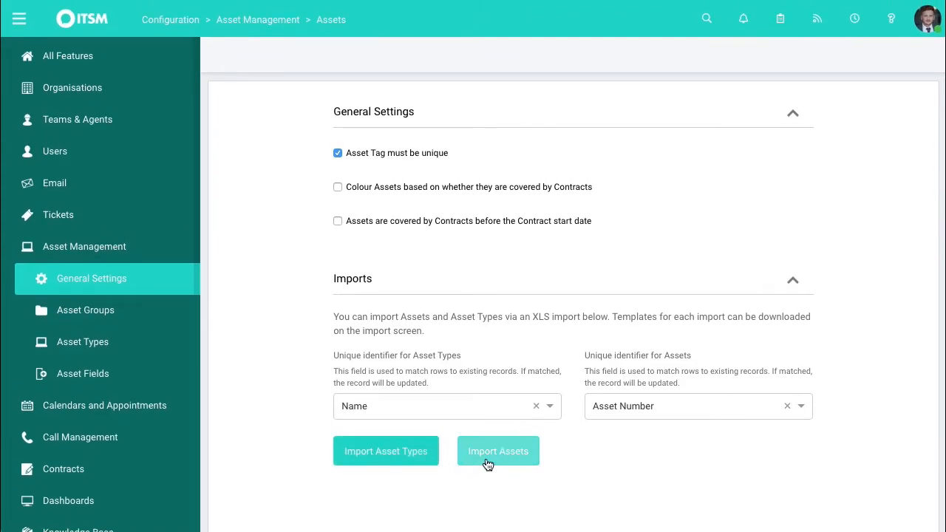
# Step: Bring up the XLS Import Assets window, then close it without loading a file
pyautogui.click(497, 451)
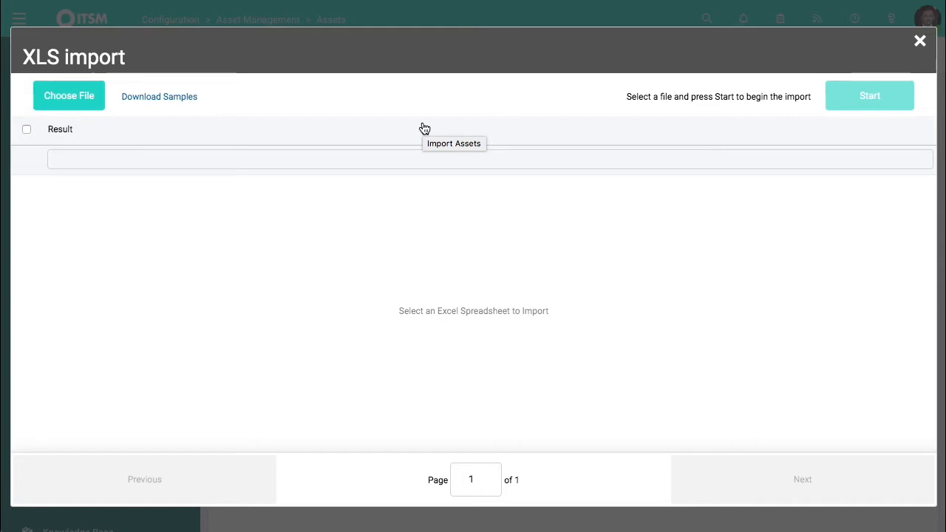
pyautogui.moveTo(251, 201)
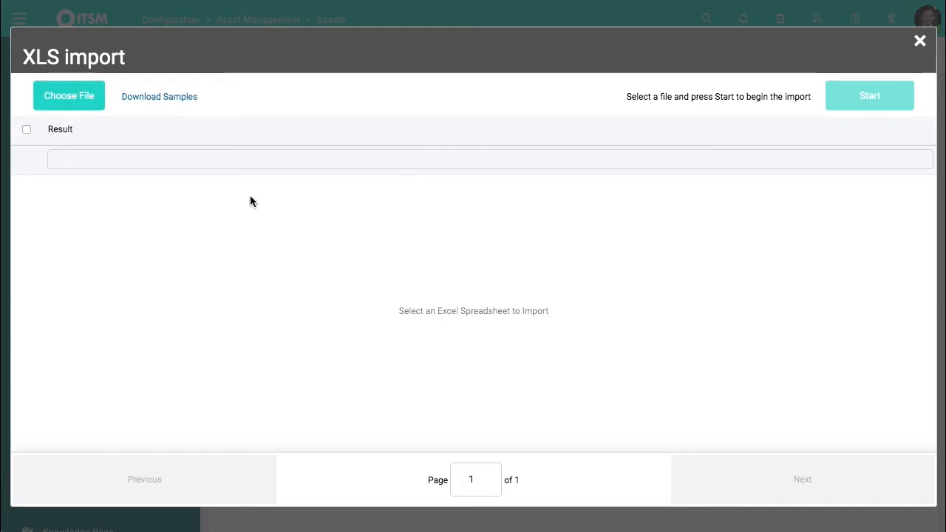
pyautogui.moveTo(773, 124)
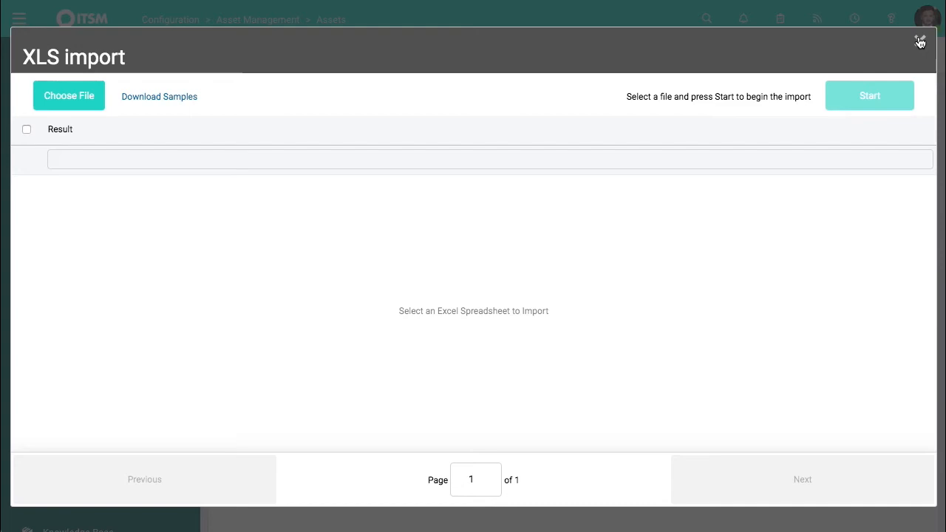
pyautogui.click(919, 40)
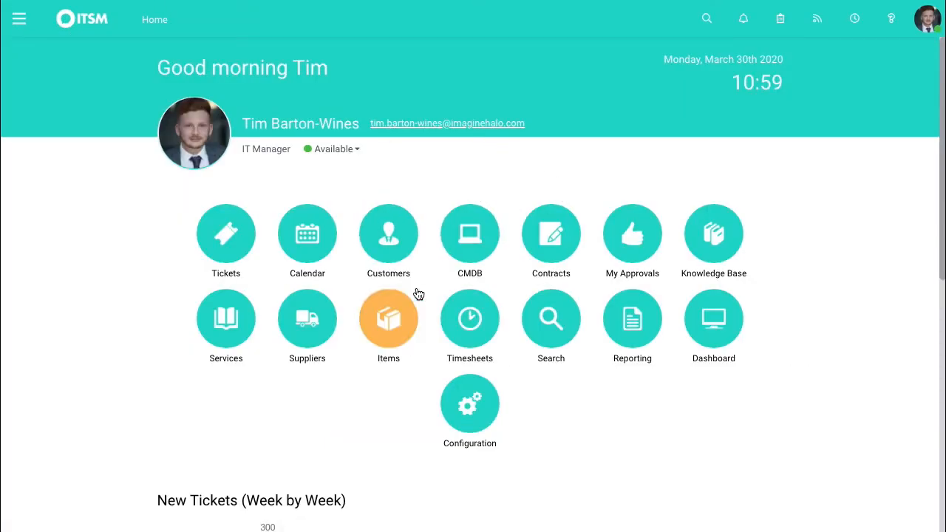
# Step: Show every asset in the Assets group, listing the four TBWWalkthrough devices
pyautogui.click(387, 319)
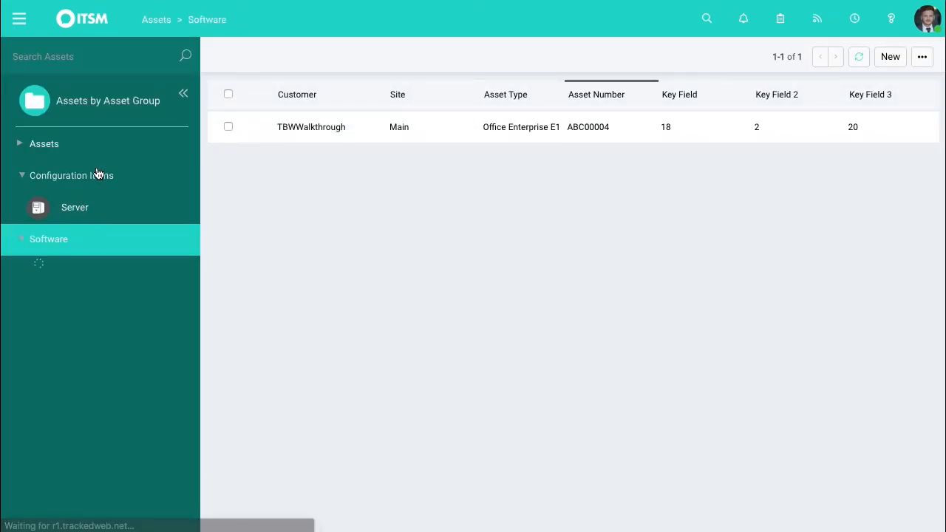
pyautogui.click(45, 144)
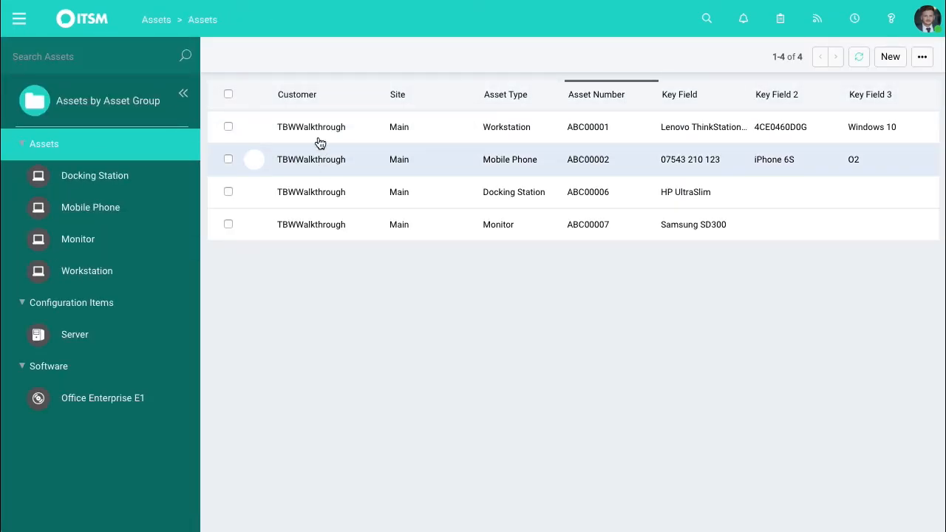
pyautogui.moveTo(508, 192)
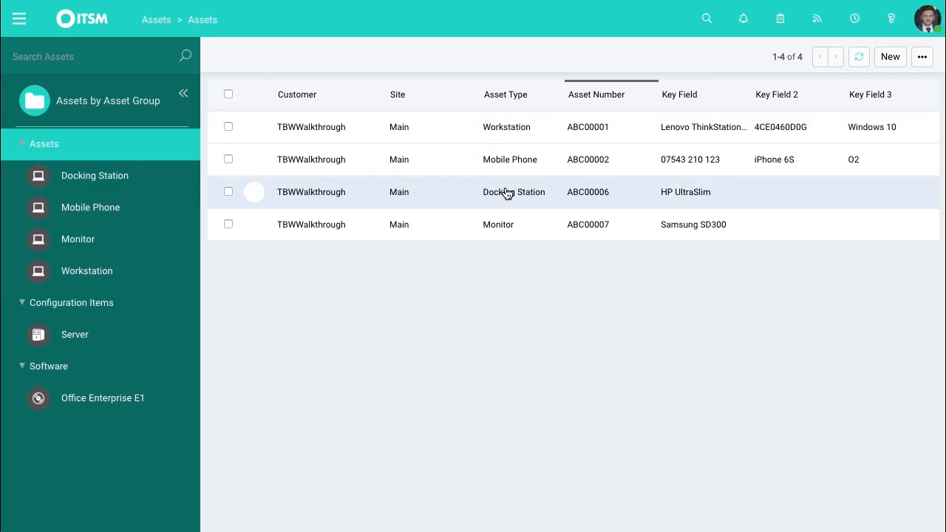